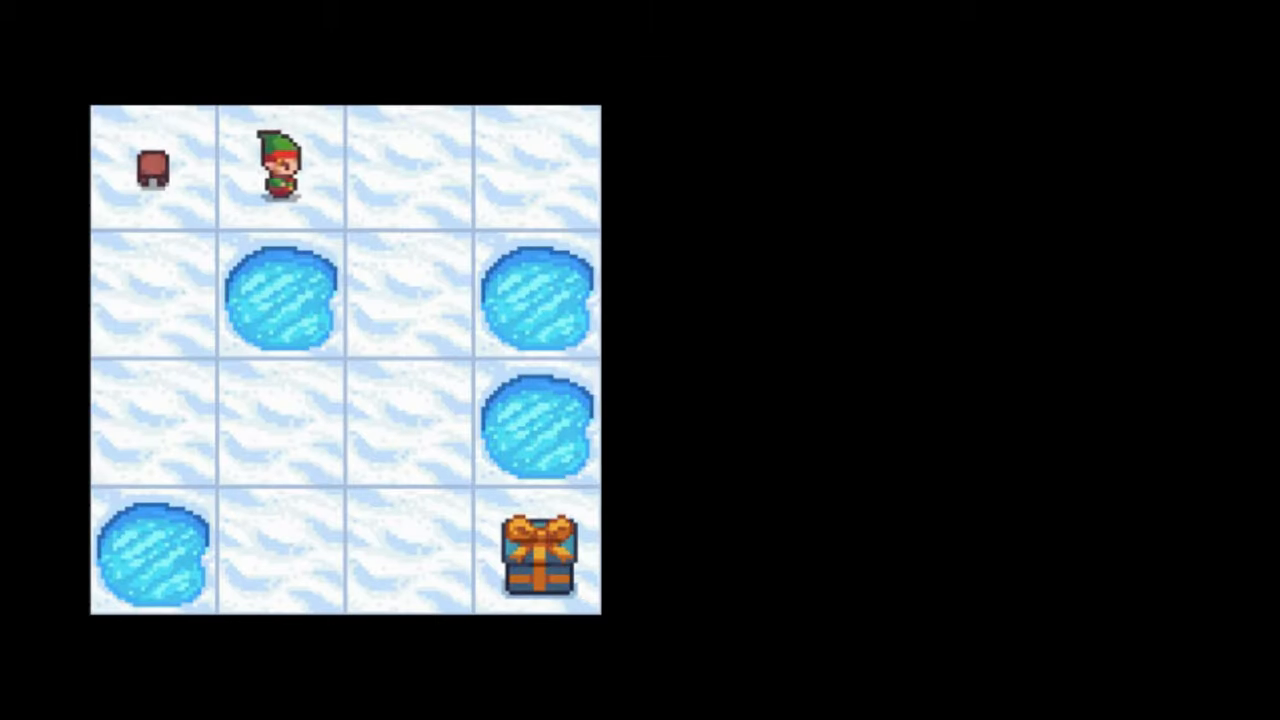
Move the elf one tile right, then one tile down on the FrozenLake grid
{"action": "key", "text": "Right"}
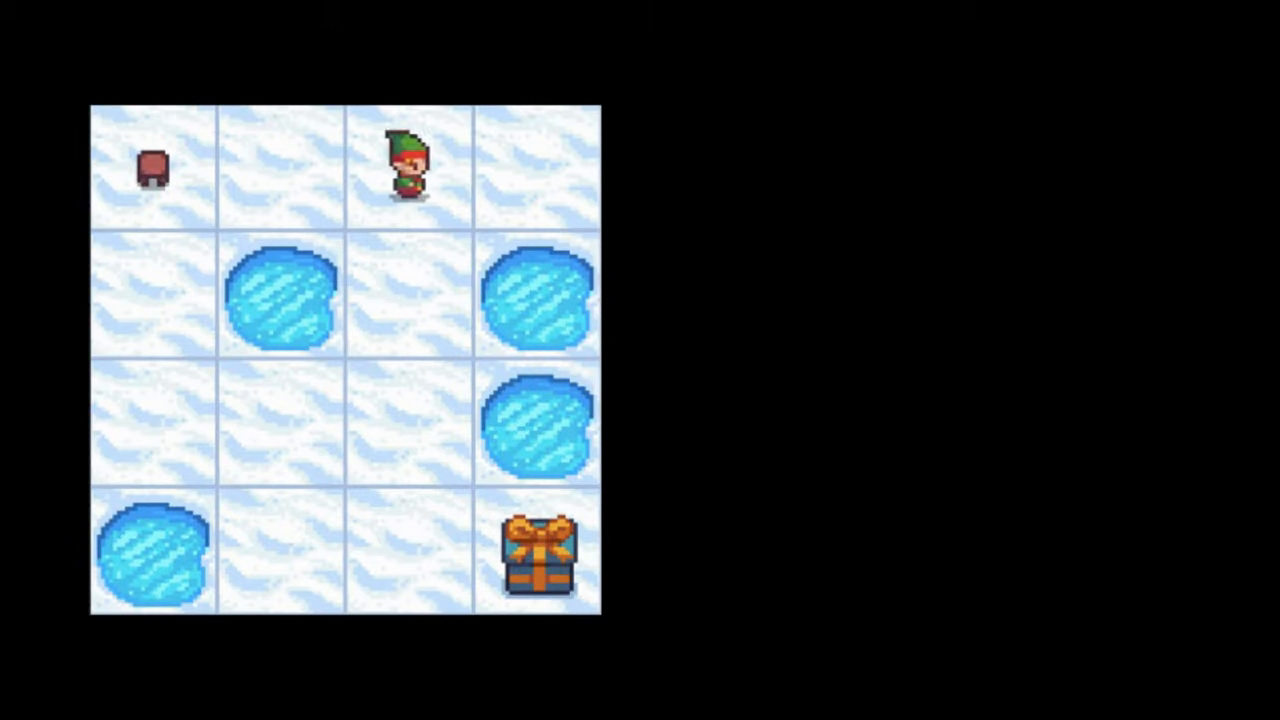
{"action": "key", "text": "Down"}
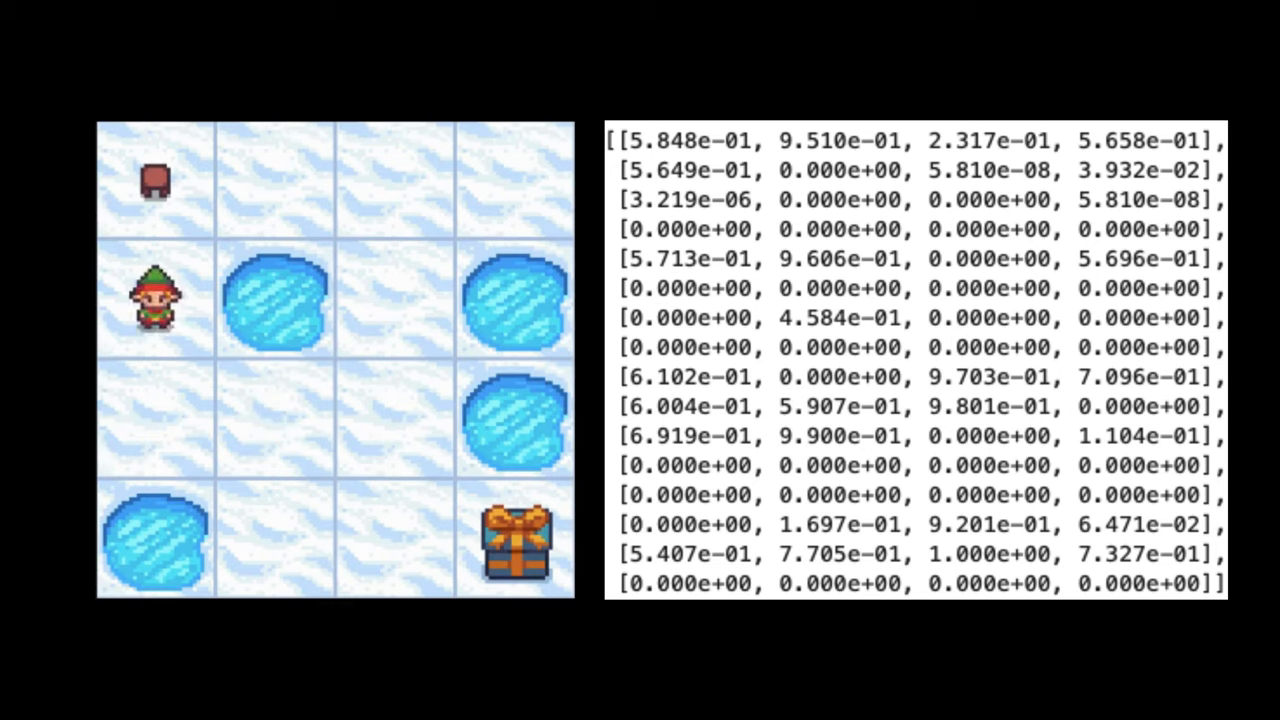
Press Up to advance to the Q-table beside the grid
{"action": "key", "text": "Up"}
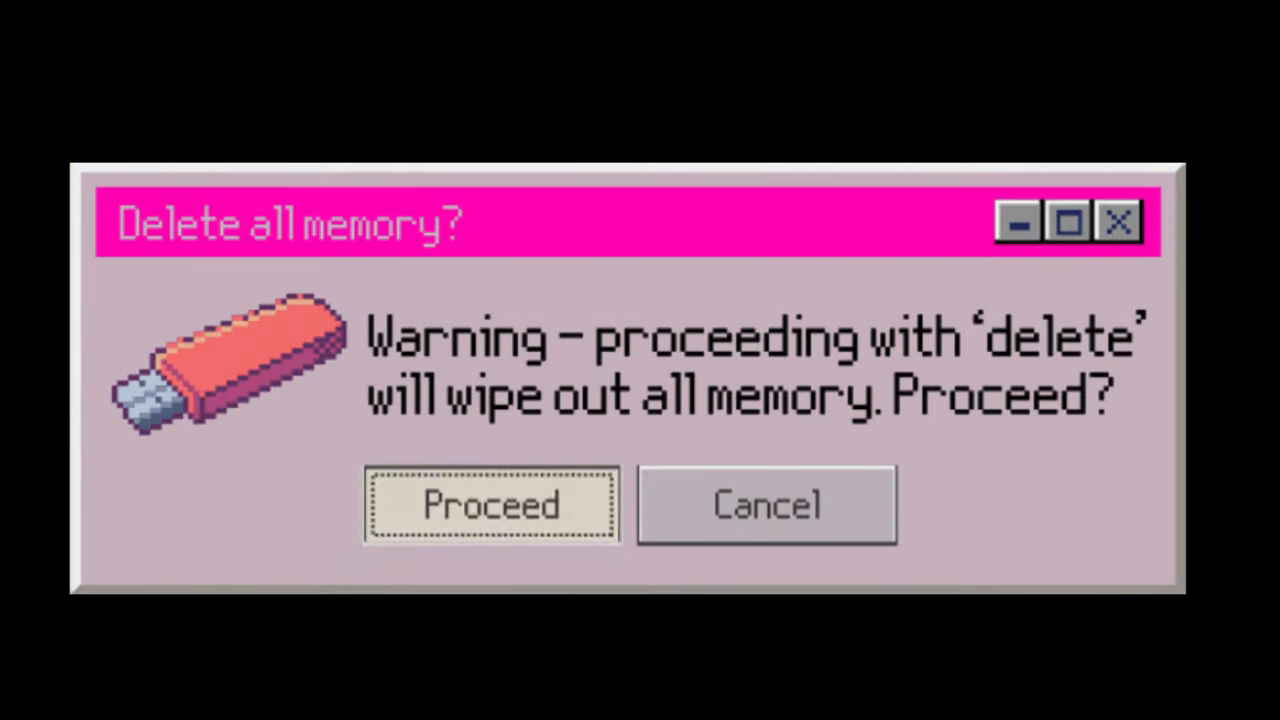
Click the screen to bring up the cascading 'Delete all memory?' warnings
{"action": "left_click", "coordinate": [490, 504]}
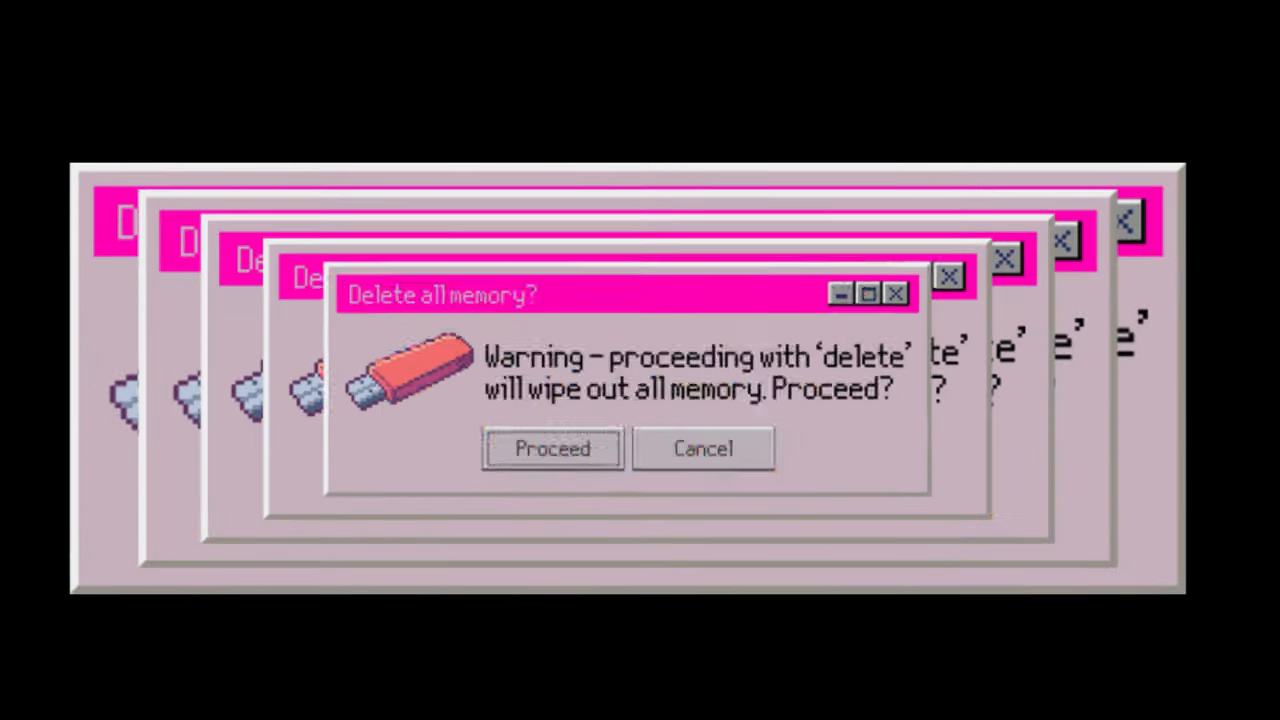